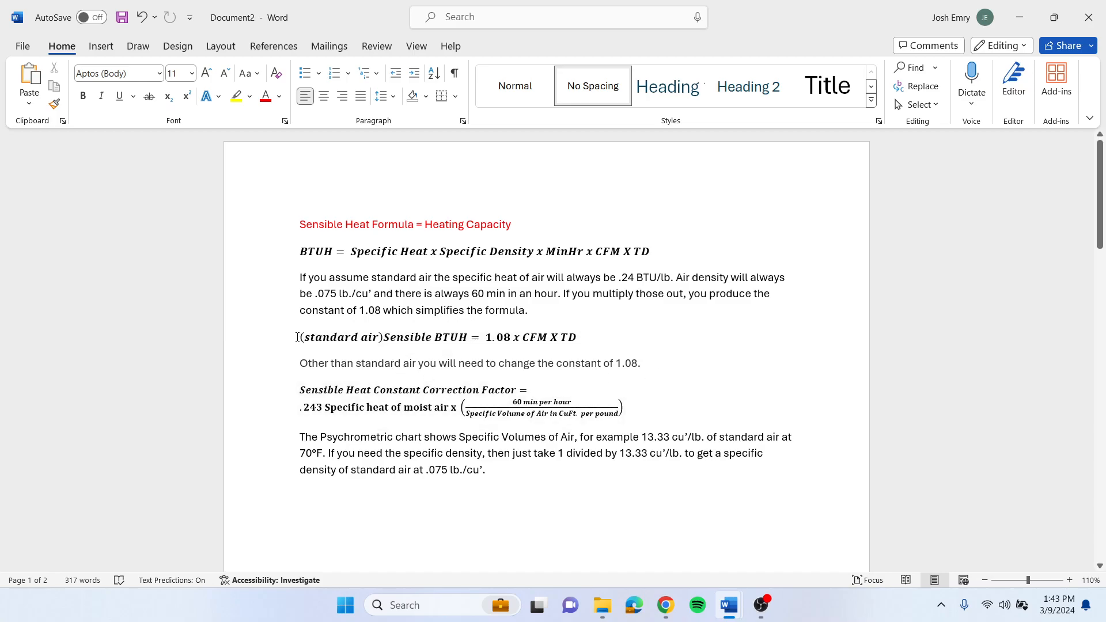
{"action": "left_click", "coordinate": [437, 336]}
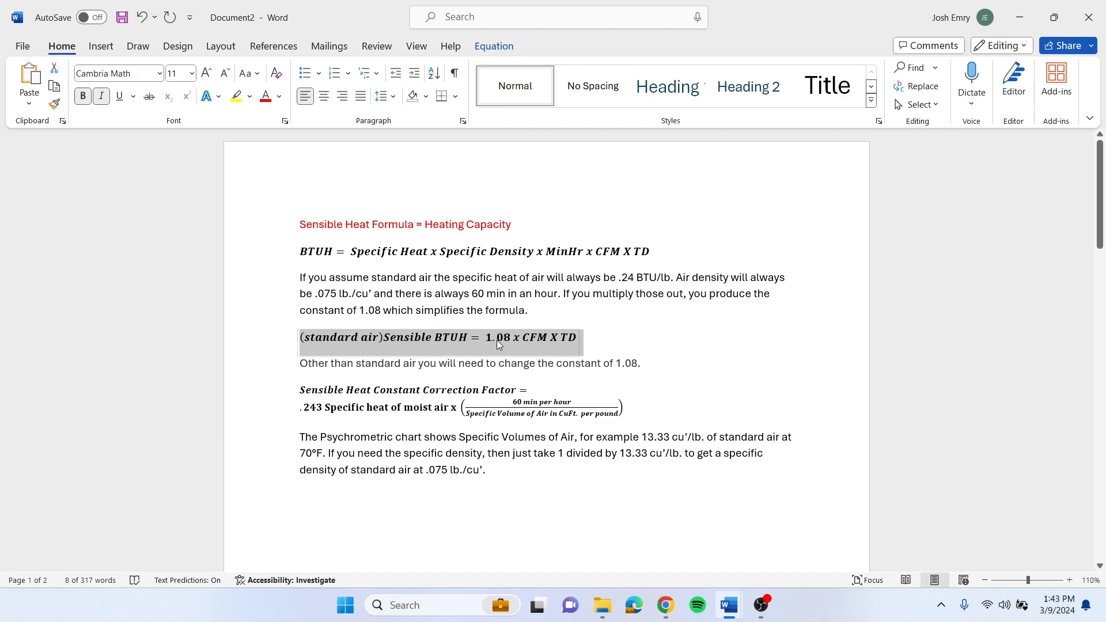
{"action": "mouse_move", "coordinate": [546, 352]}
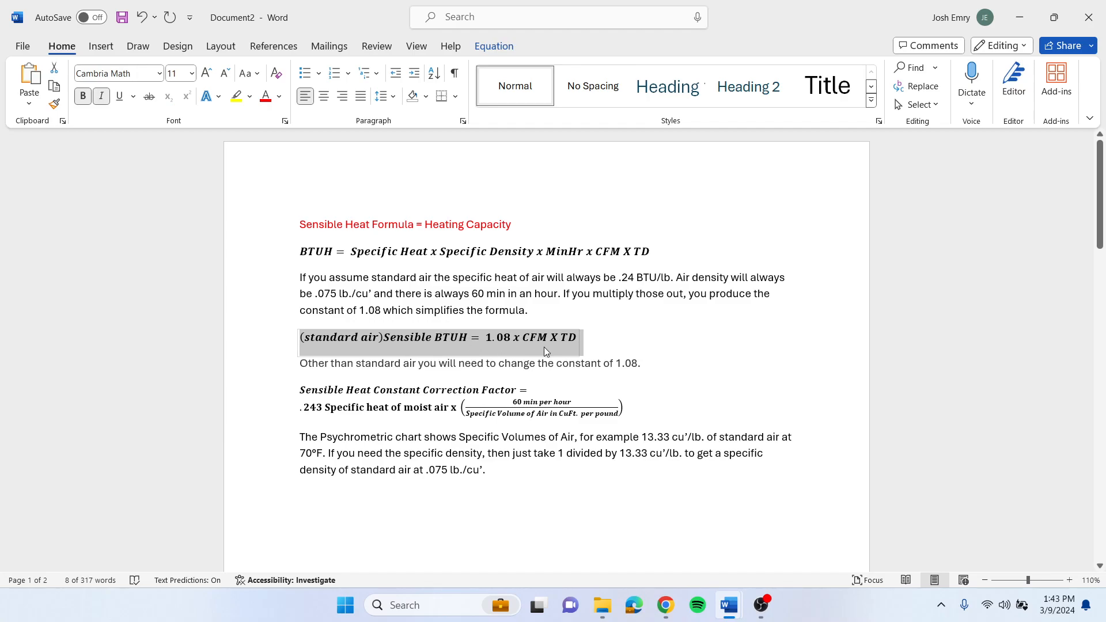
{"action": "mouse_move", "coordinate": [565, 346]}
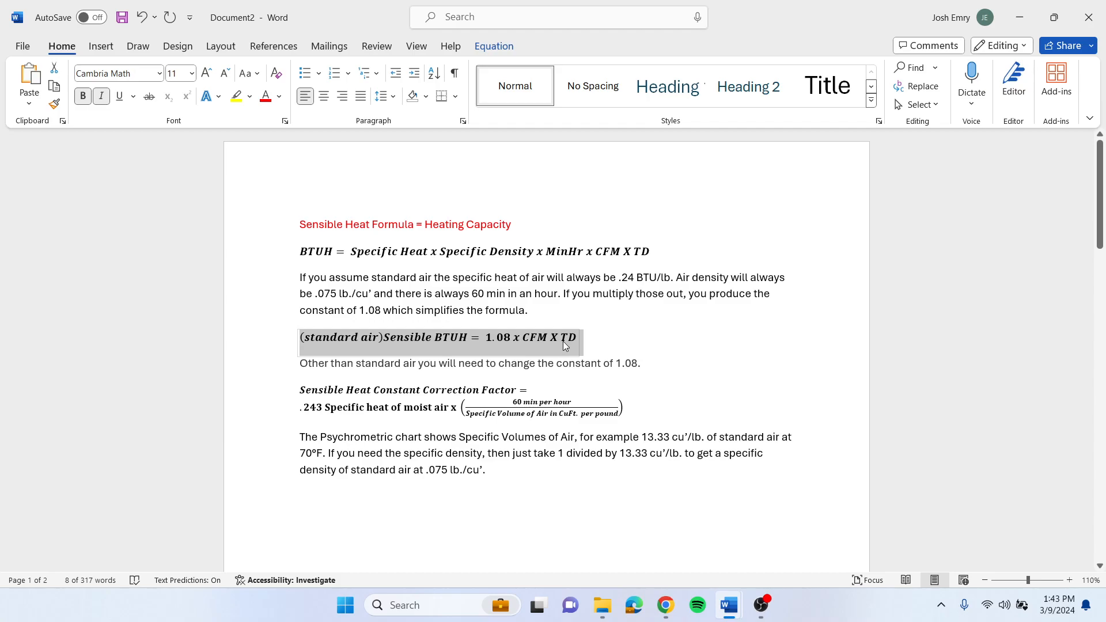
{"action": "mouse_move", "coordinate": [574, 346]}
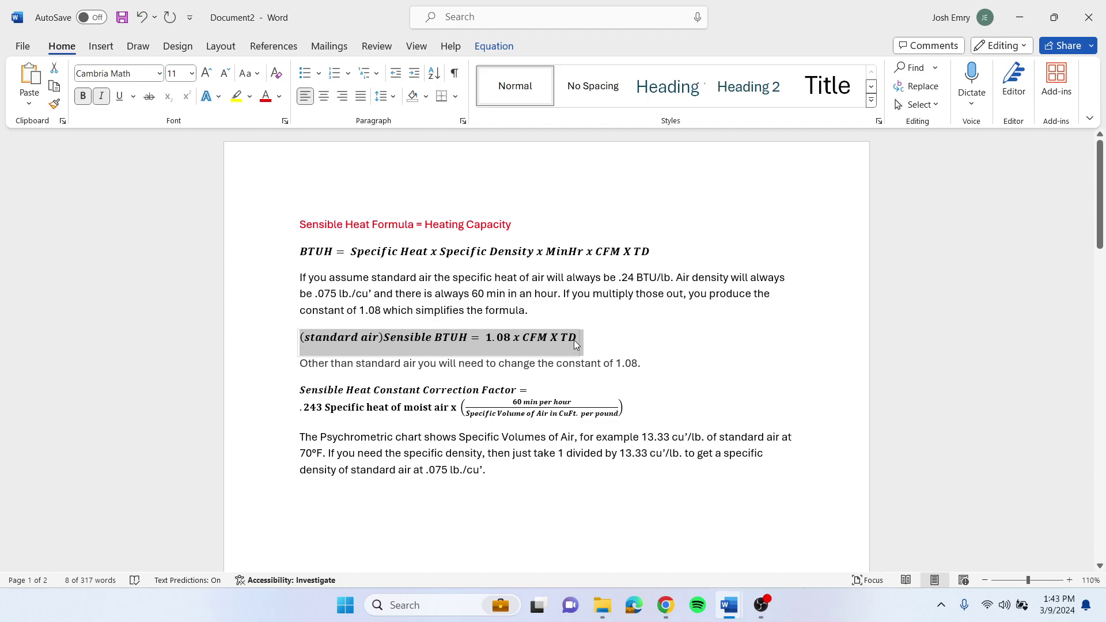
{"action": "mouse_move", "coordinate": [490, 291]}
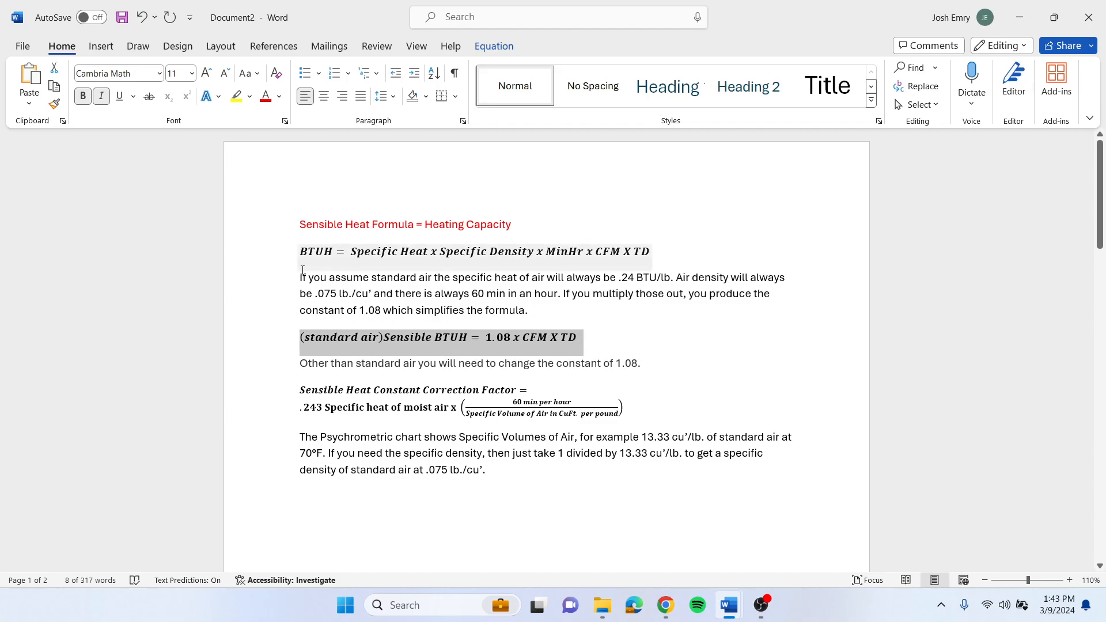
{"action": "left_click", "coordinate": [473, 251]}
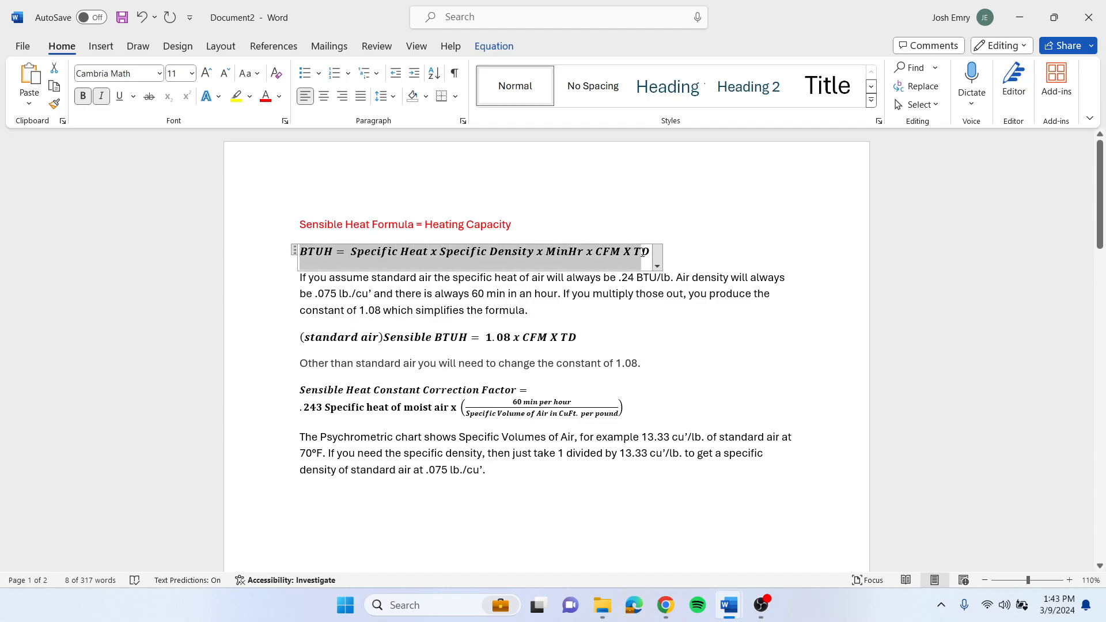
{"action": "left_click", "coordinate": [428, 251]}
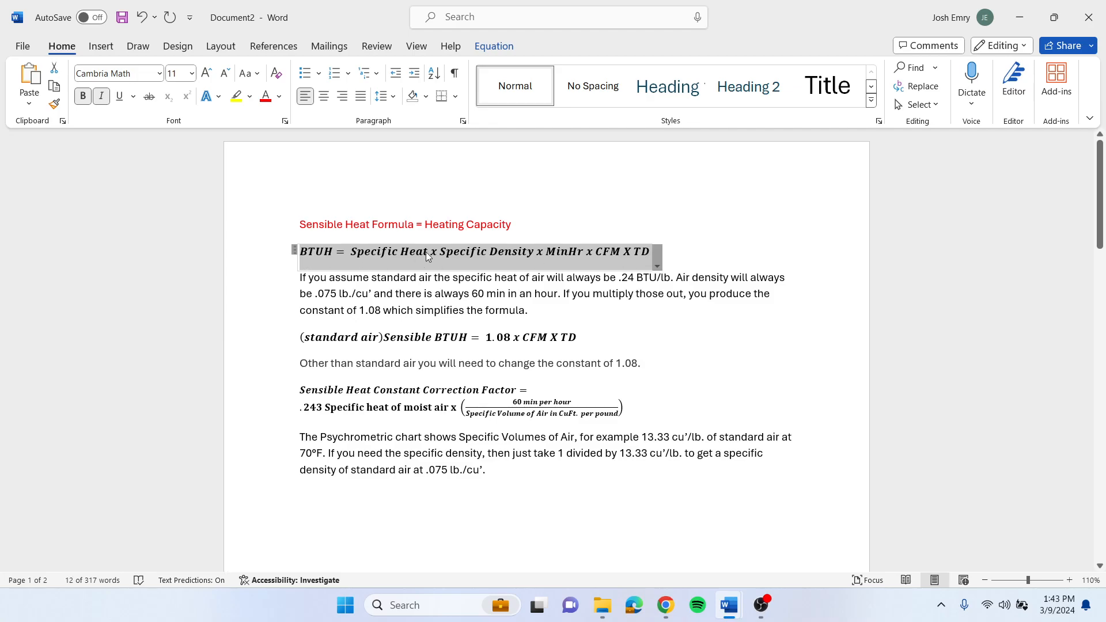
{"action": "mouse_move", "coordinate": [332, 258]}
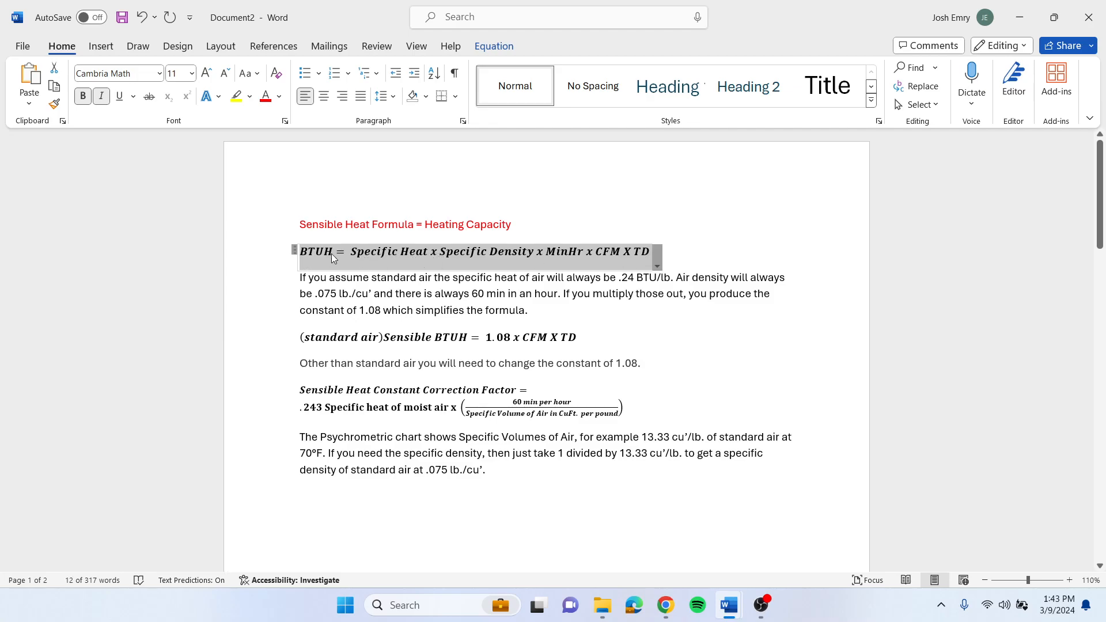
{"action": "mouse_move", "coordinate": [414, 259]}
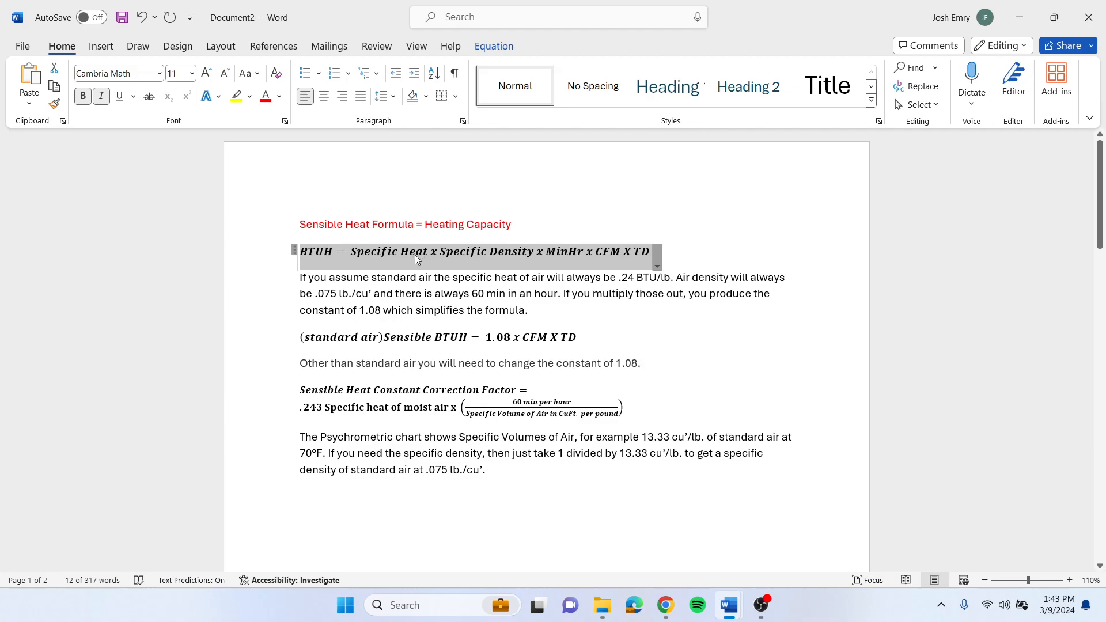
{"action": "mouse_move", "coordinate": [479, 257]}
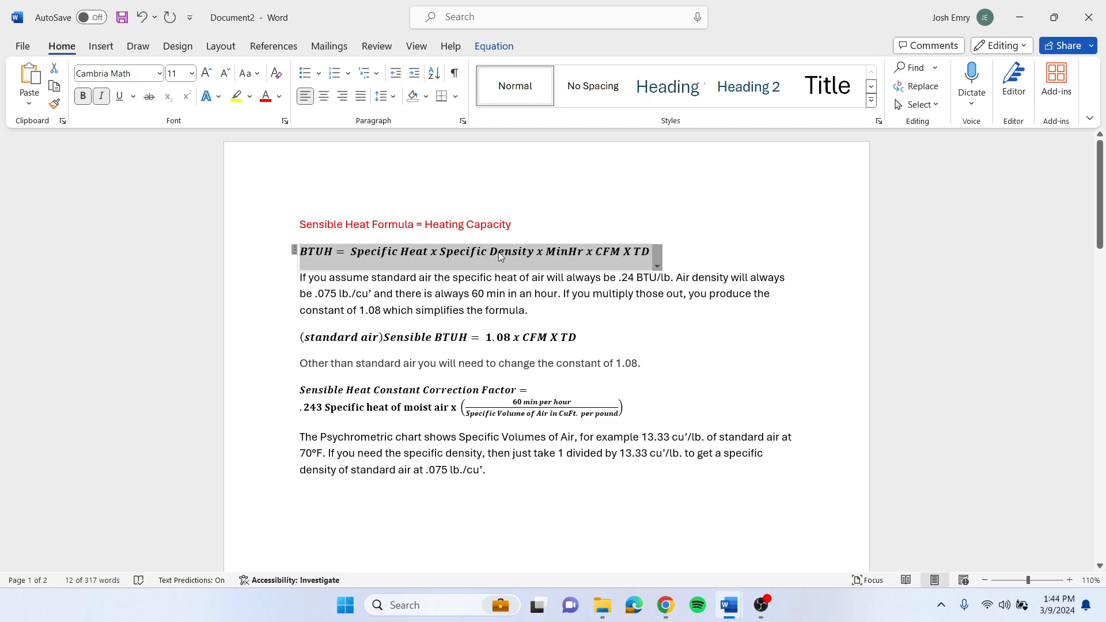
{"action": "mouse_move", "coordinate": [564, 260]}
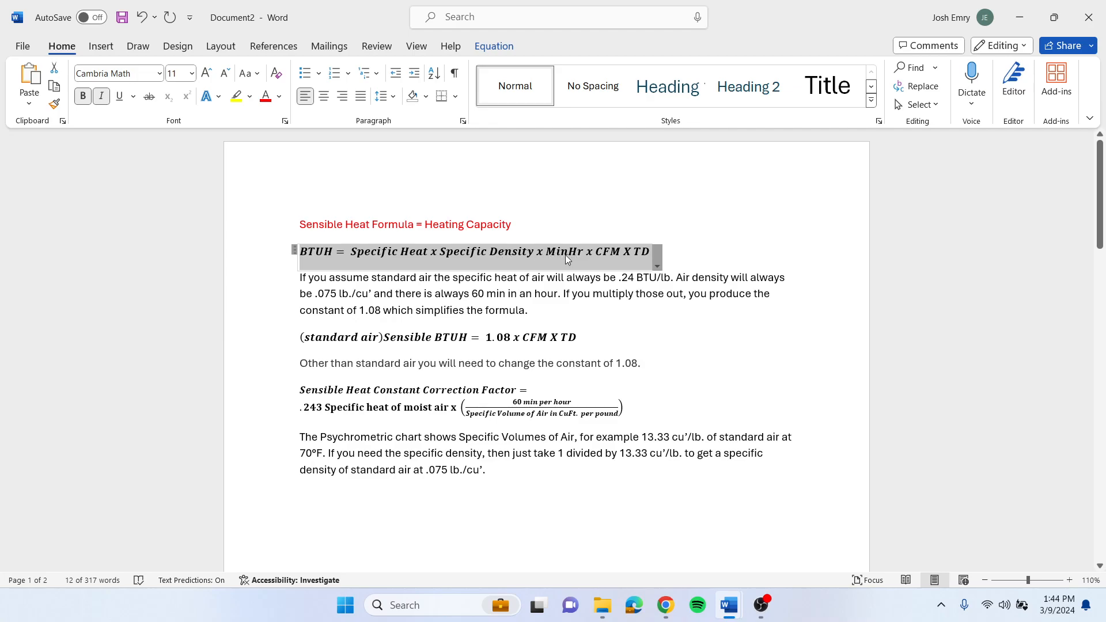
{"action": "mouse_move", "coordinate": [599, 258]}
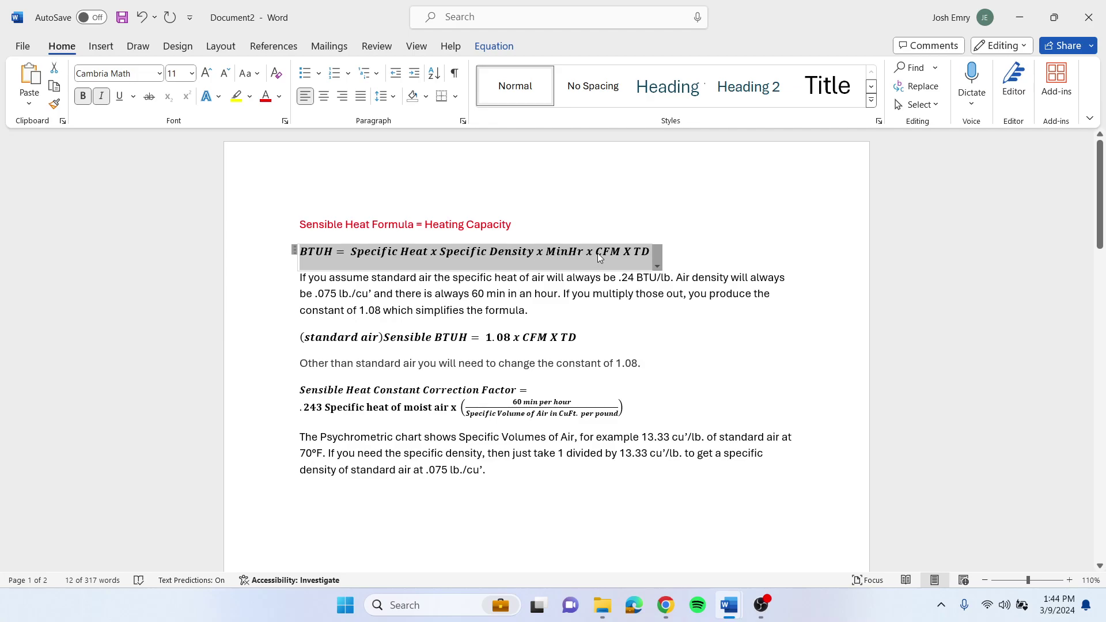
{"action": "mouse_move", "coordinate": [650, 265]}
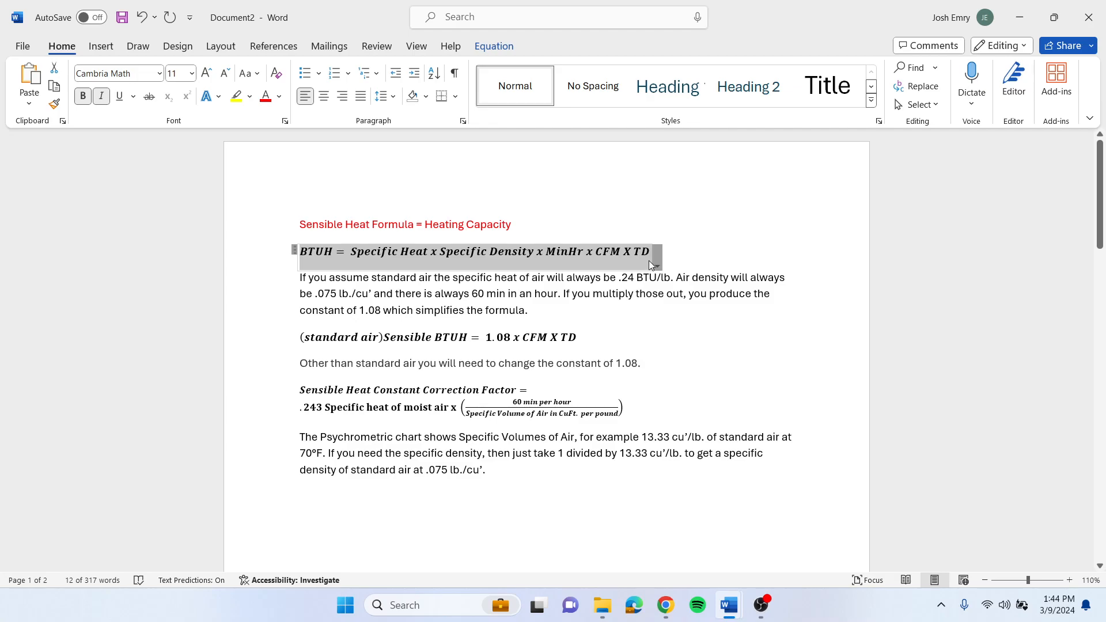
{"action": "mouse_move", "coordinate": [472, 262]}
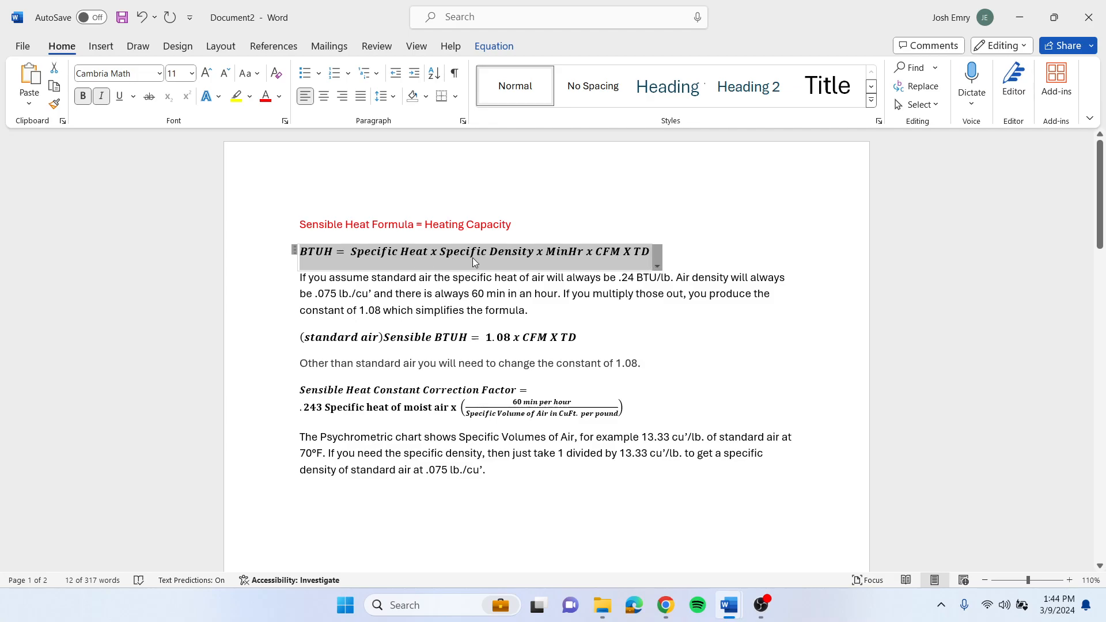
{"action": "mouse_move", "coordinate": [550, 273]}
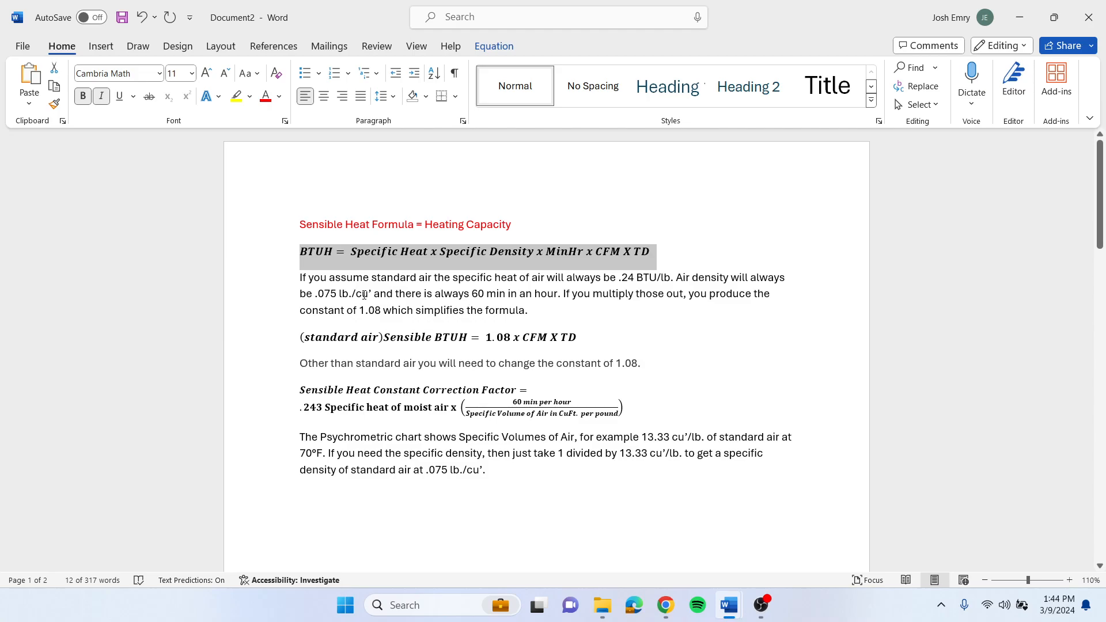
{"action": "mouse_move", "coordinate": [540, 297]}
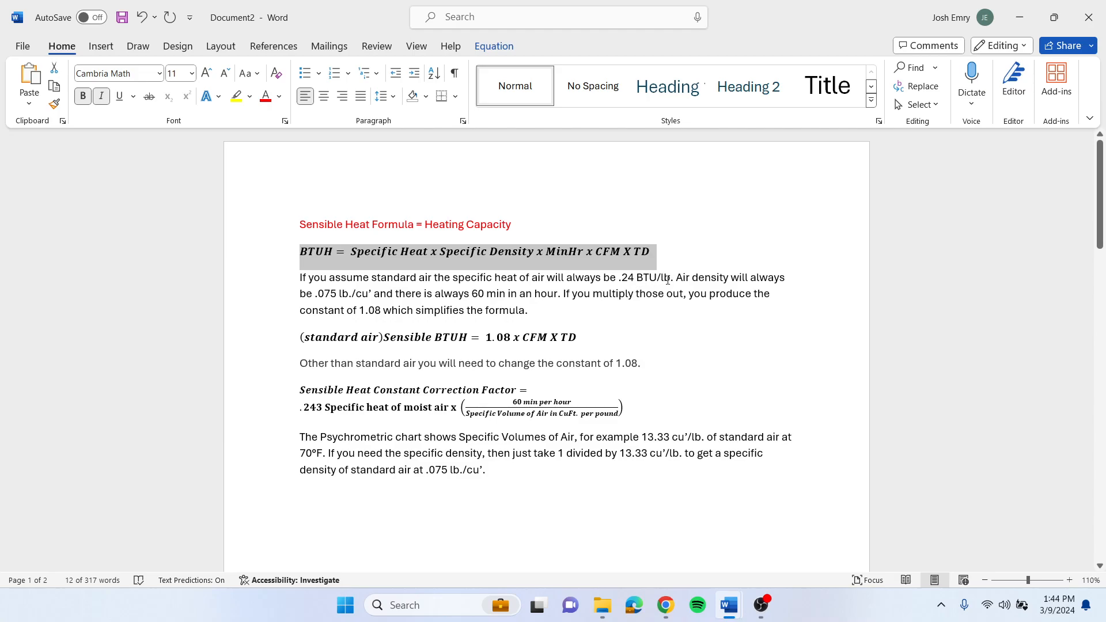
{"action": "mouse_move", "coordinate": [554, 277]}
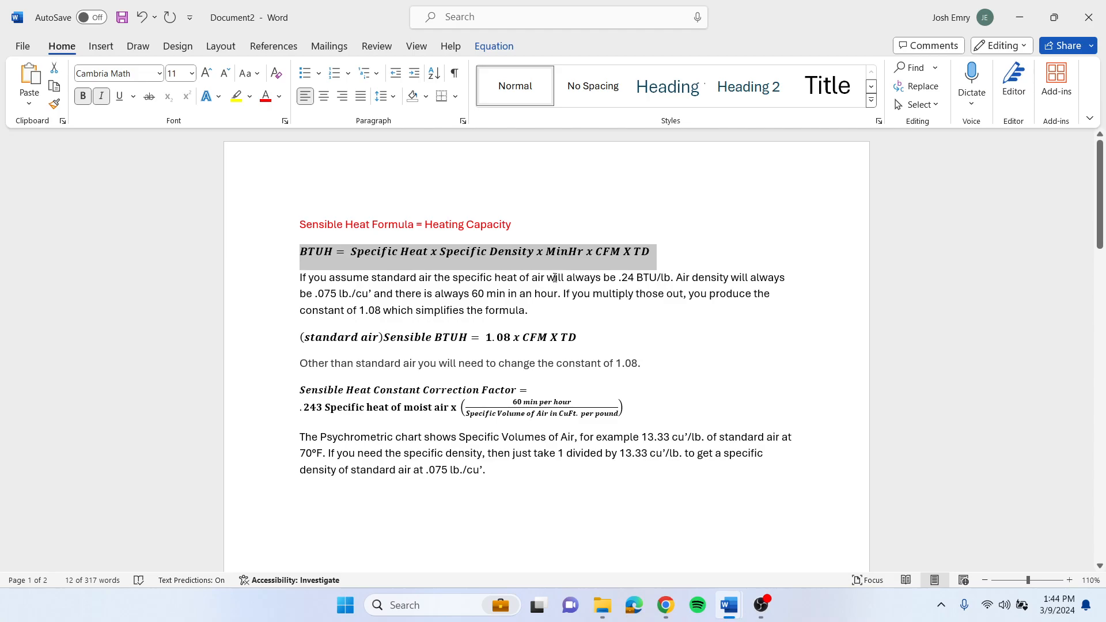
{"action": "mouse_move", "coordinate": [407, 318]}
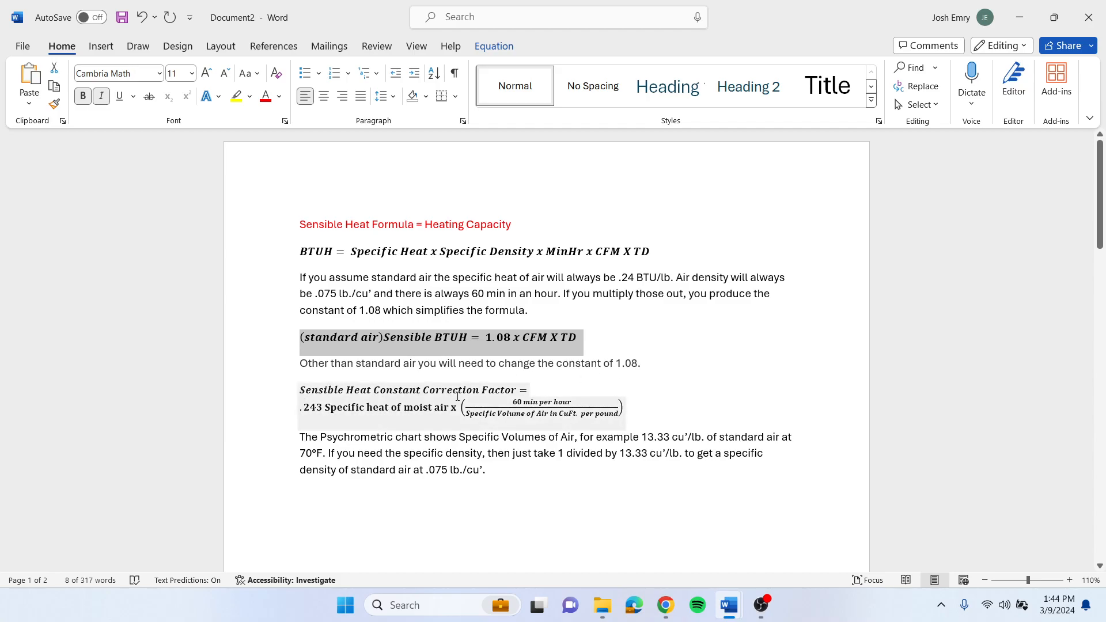
{"action": "scroll", "scroll_direction": "up", "scroll_amount": 3}
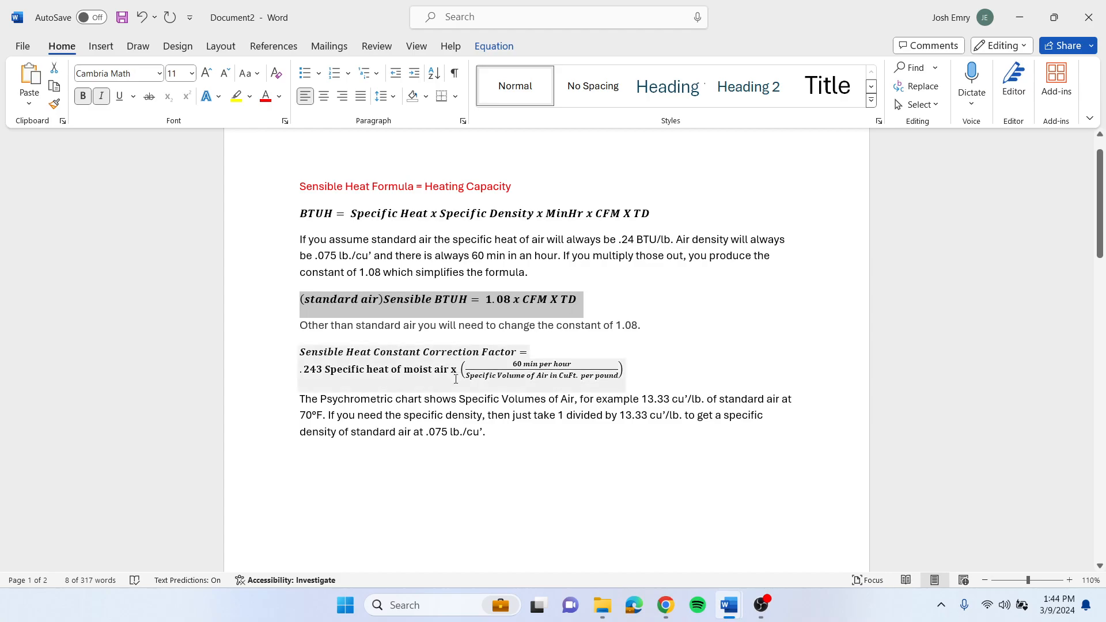
{"action": "mouse_move", "coordinate": [553, 358]}
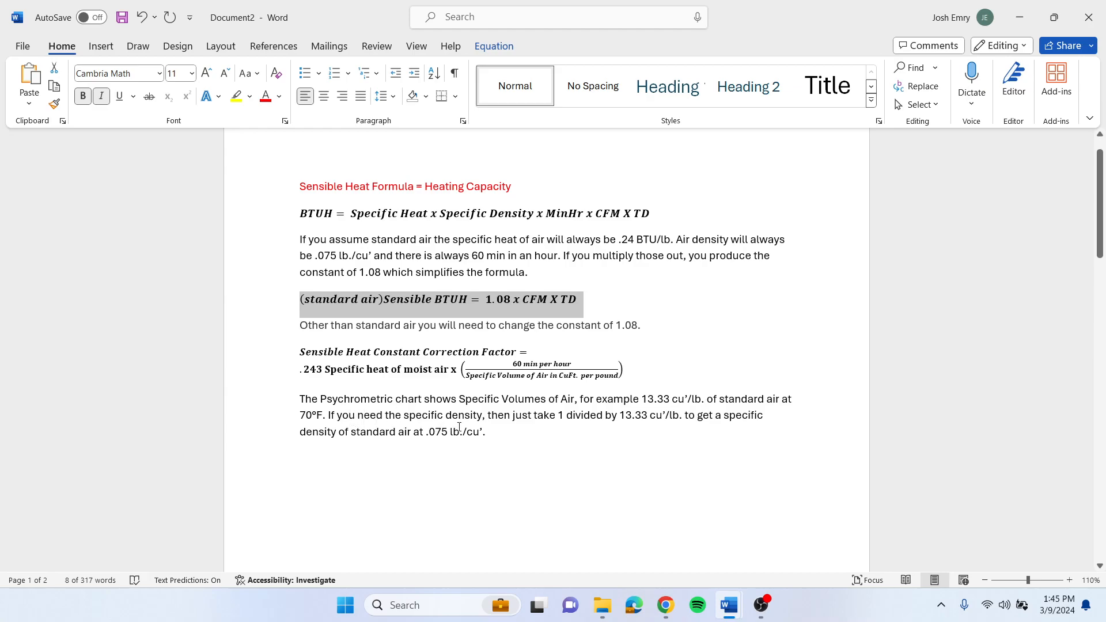
{"action": "mouse_move", "coordinate": [624, 459]}
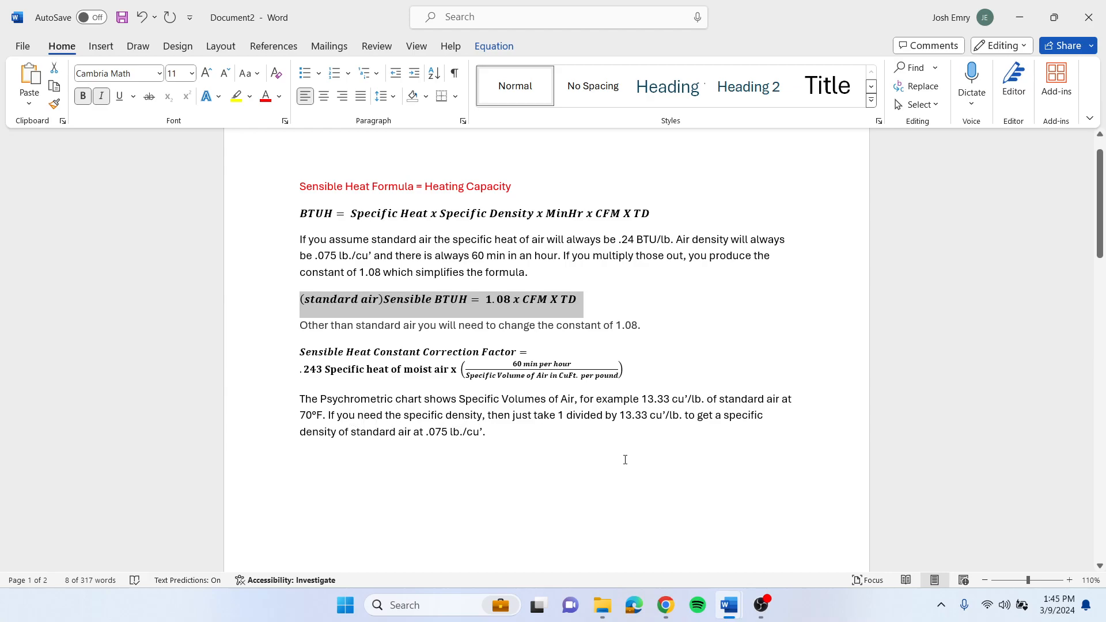
{"action": "mouse_move", "coordinate": [647, 424]}
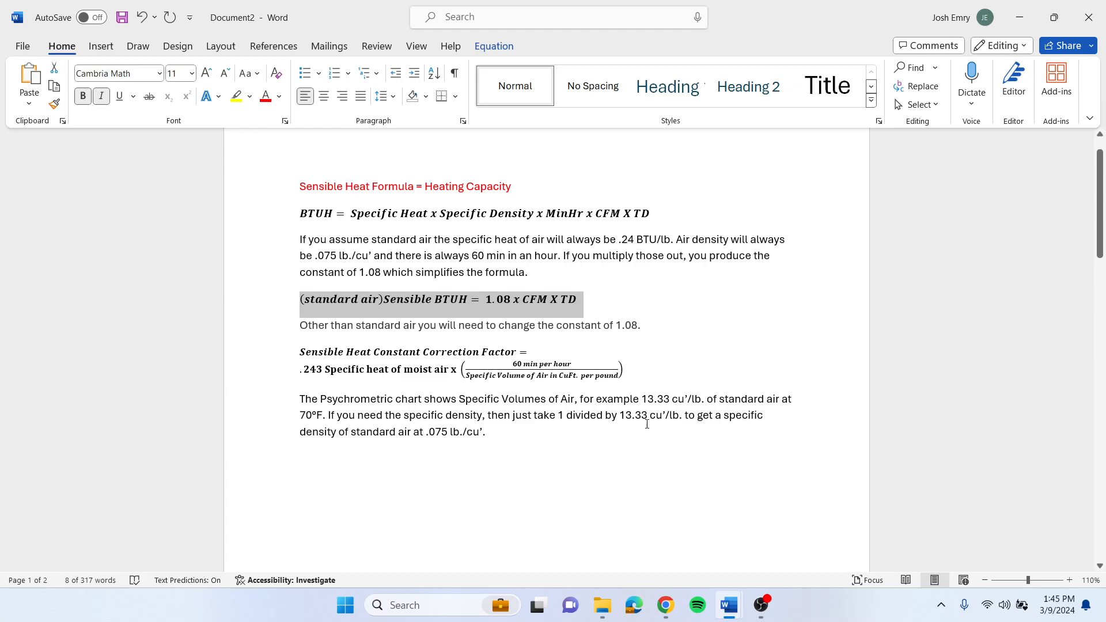
{"action": "mouse_move", "coordinate": [585, 425]}
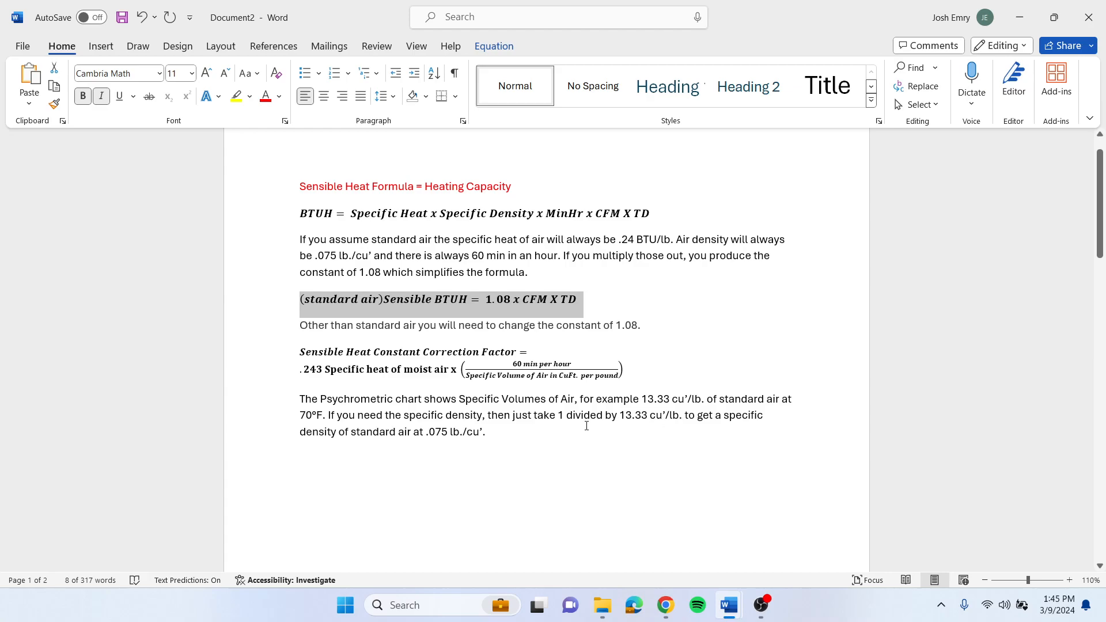
{"action": "mouse_move", "coordinate": [437, 443]}
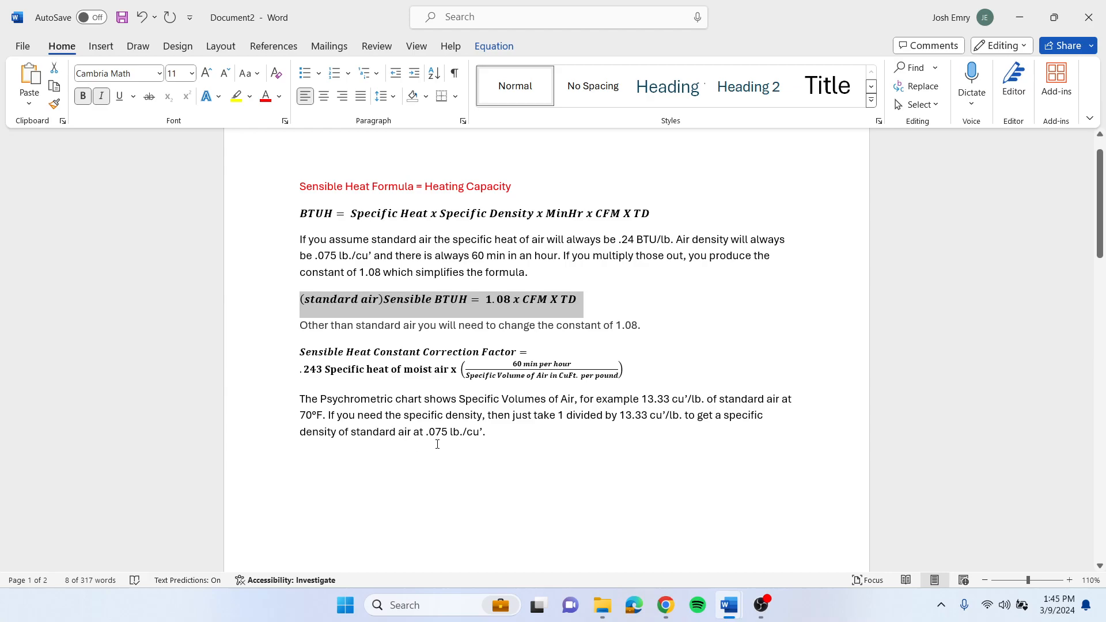
{"action": "mouse_move", "coordinate": [468, 442]}
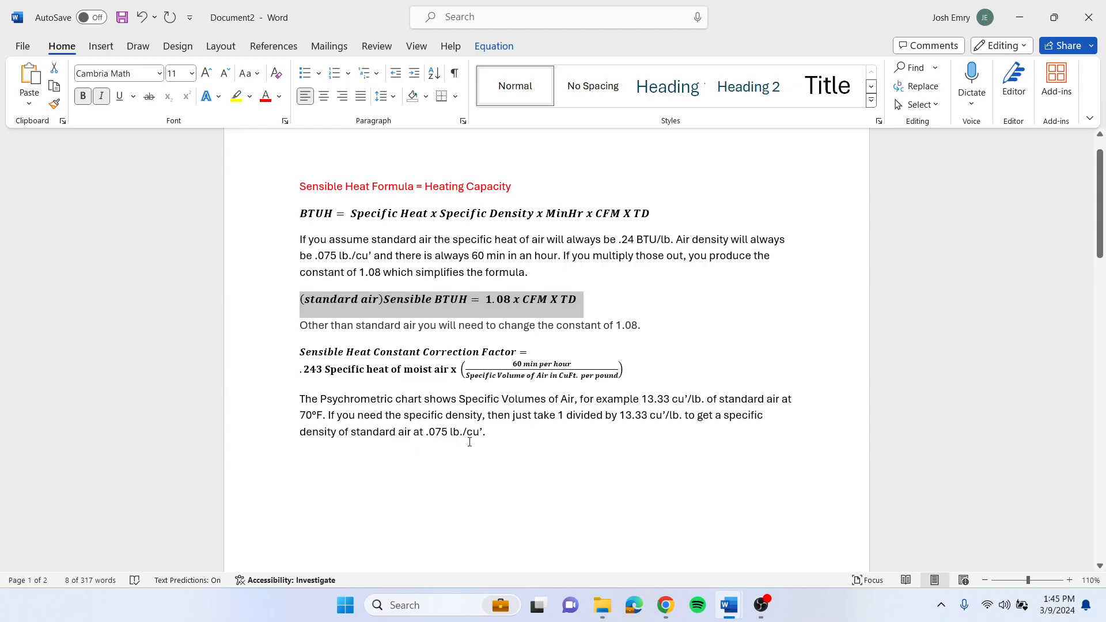
{"action": "mouse_move", "coordinate": [507, 437]}
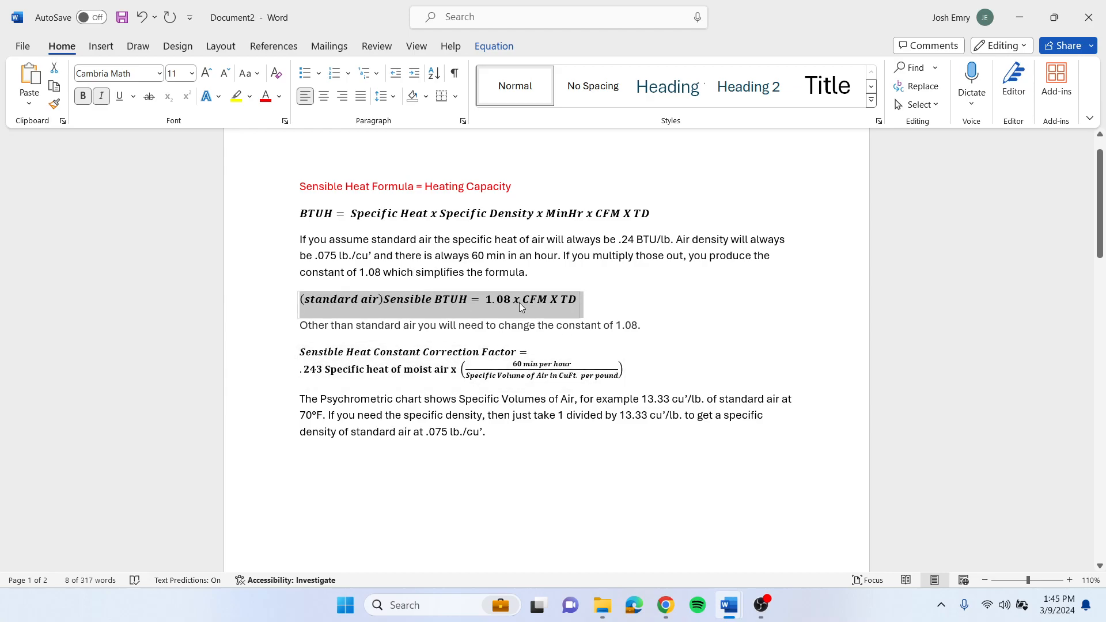
{"action": "mouse_move", "coordinate": [510, 305]}
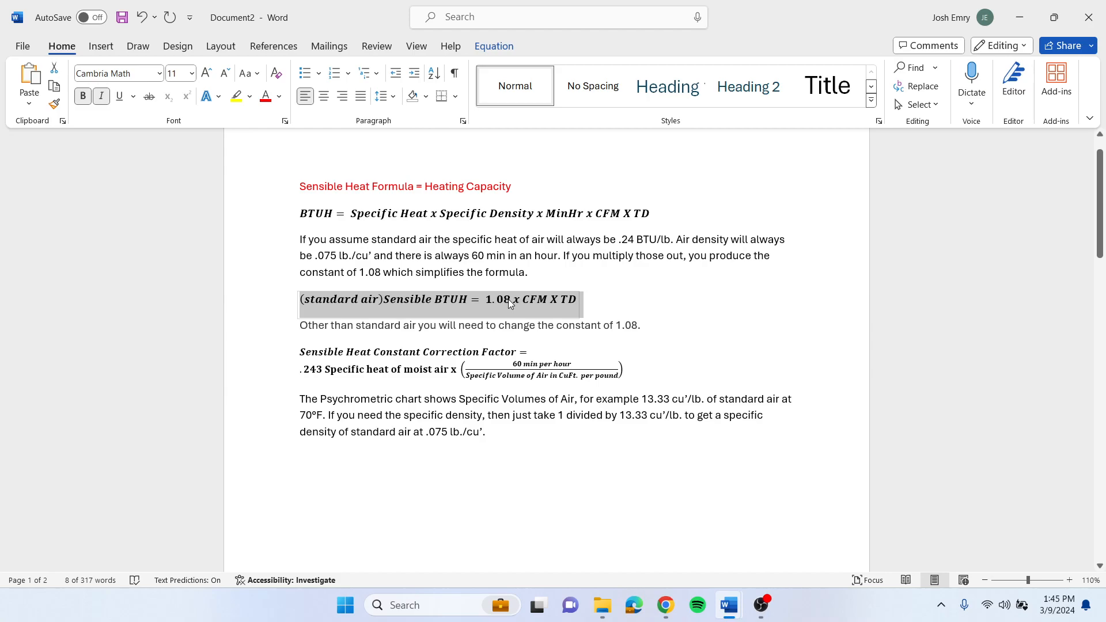
{"action": "mouse_move", "coordinate": [497, 302]}
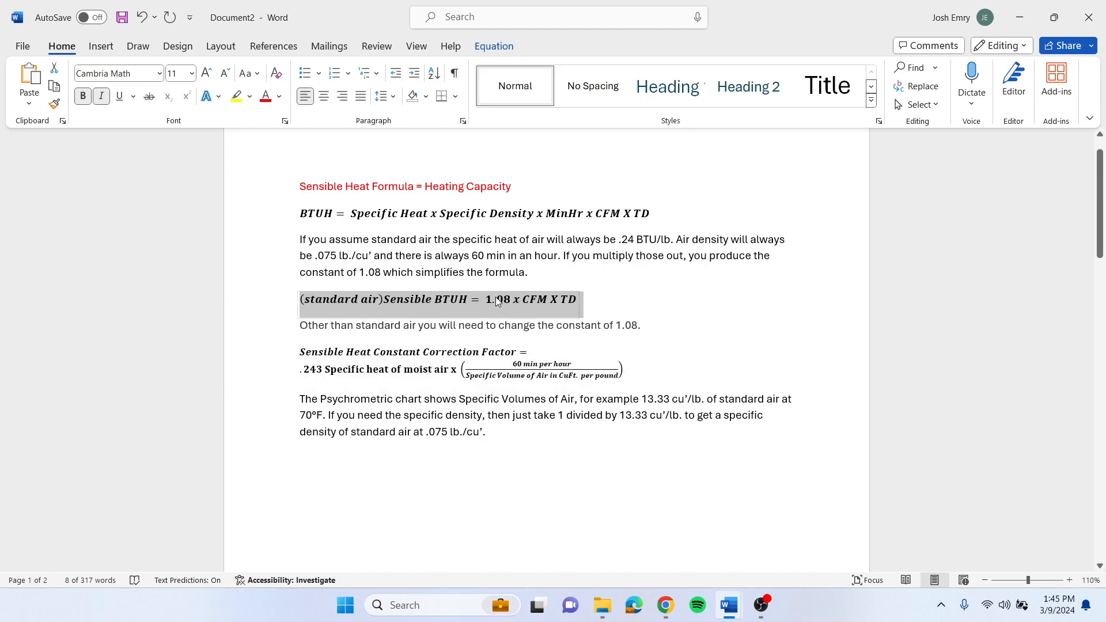
{"action": "mouse_move", "coordinate": [503, 305]}
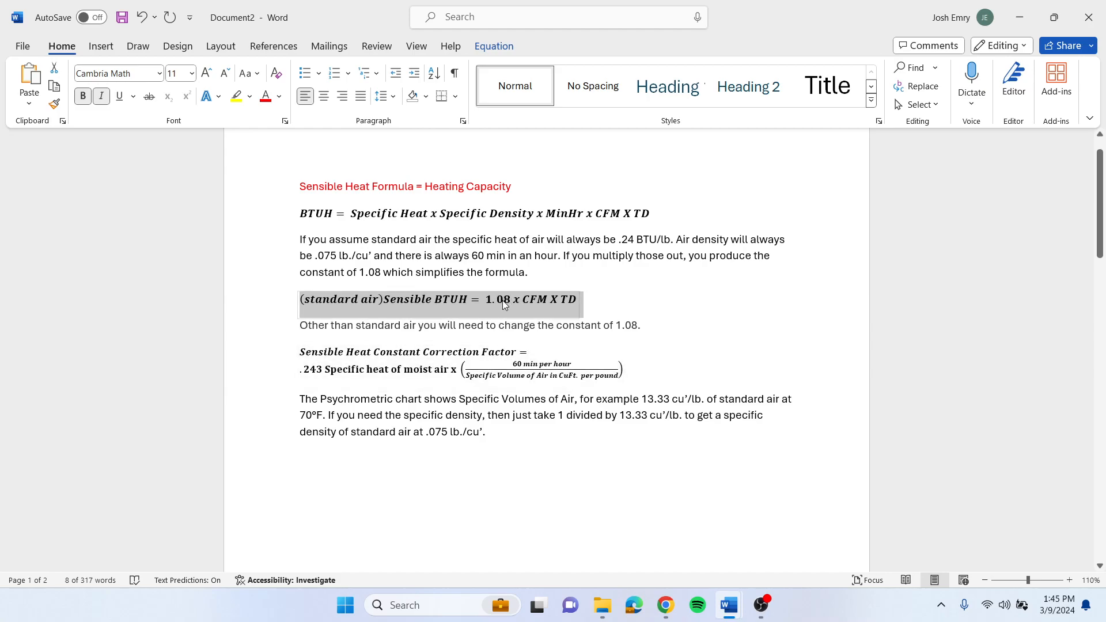
{"action": "mouse_move", "coordinate": [540, 305]}
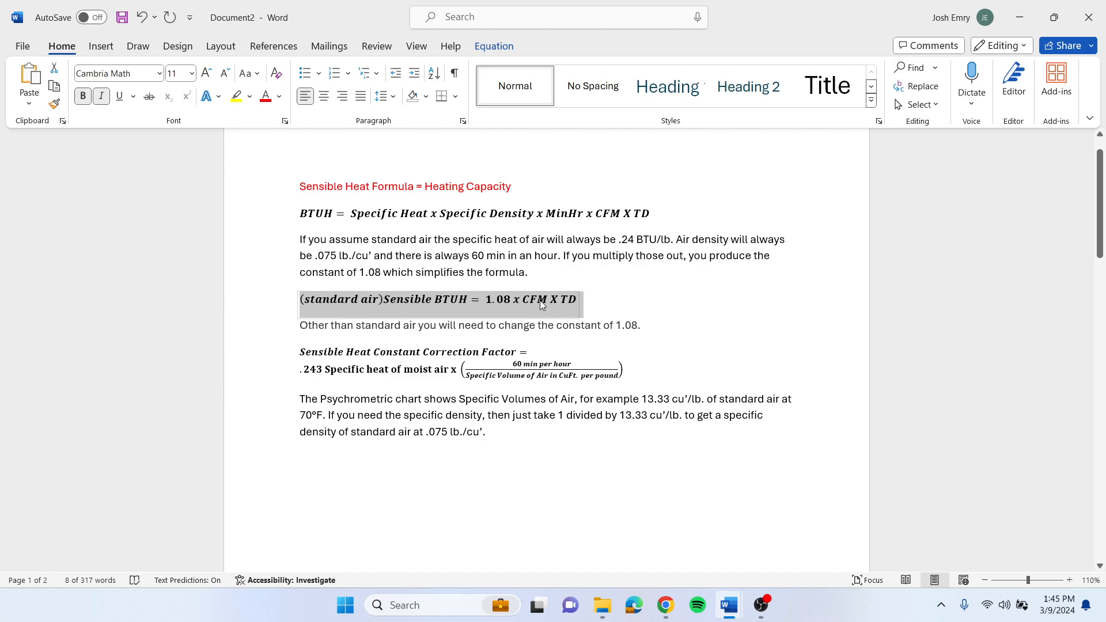
{"action": "mouse_move", "coordinate": [477, 316]}
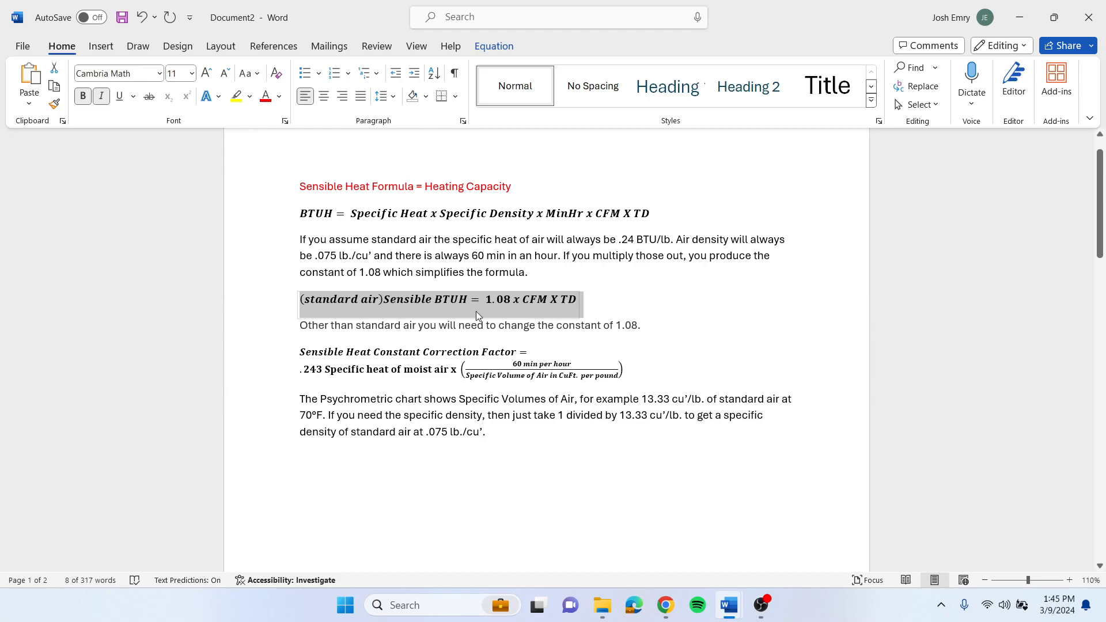